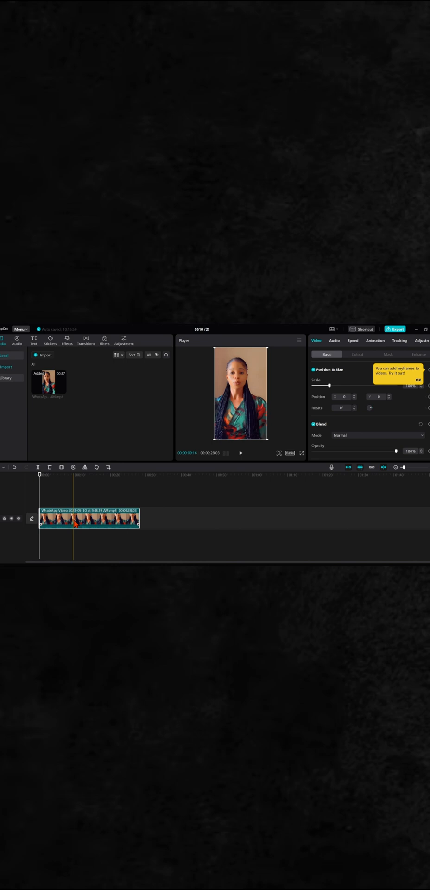
- Show the Audio music library listing songs available for the project
{"action": "left_click", "coordinate": [56, 503]}
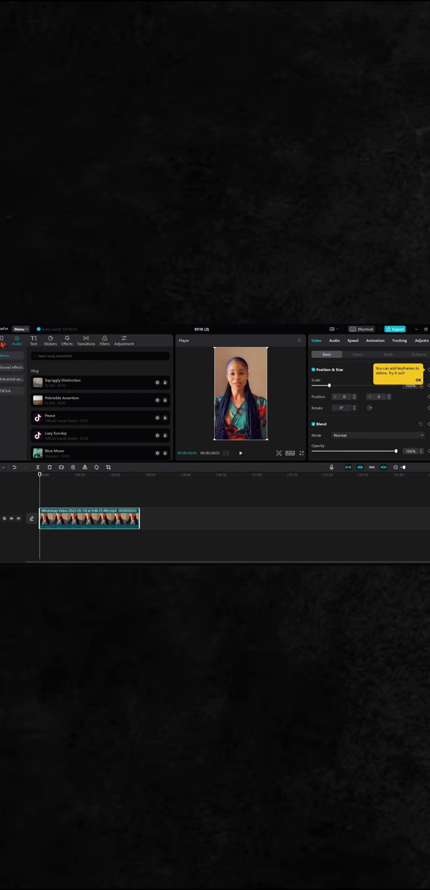
- Return to the Media view and dismiss the clip's context menu without choosing an action
{"action": "left_click", "coordinate": [4, 339]}
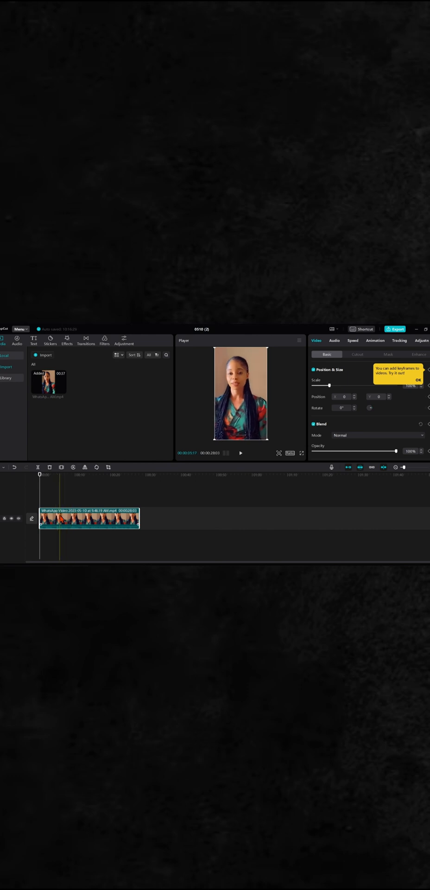
{"action": "right_click", "coordinate": [88, 518]}
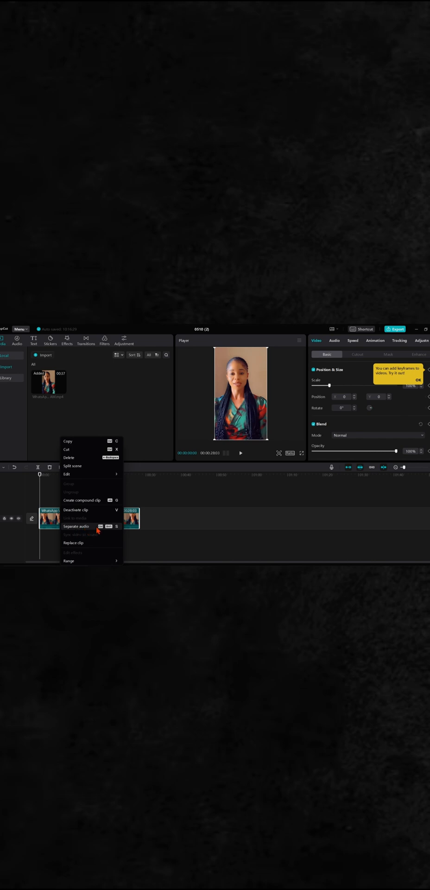
{"action": "mouse_move", "coordinate": [111, 530]}
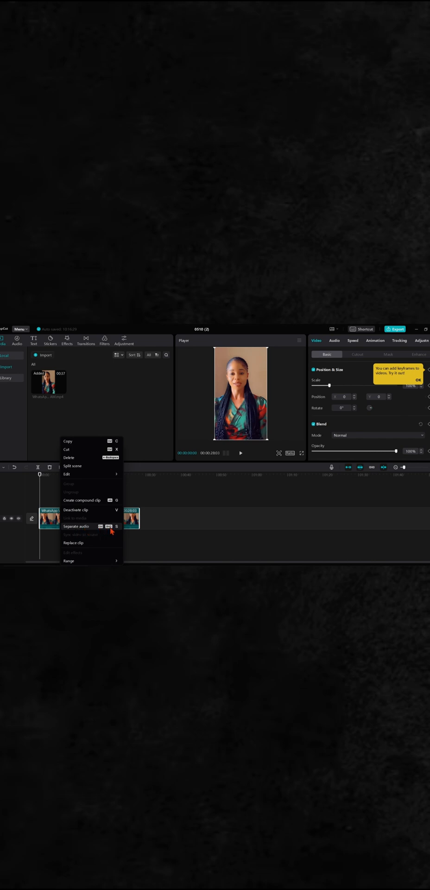
{"action": "mouse_move", "coordinate": [141, 525]}
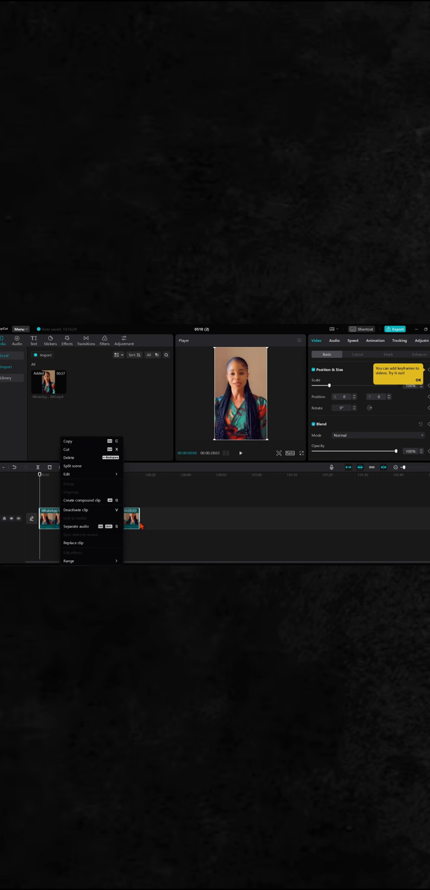
{"action": "left_click", "coordinate": [76, 527]}
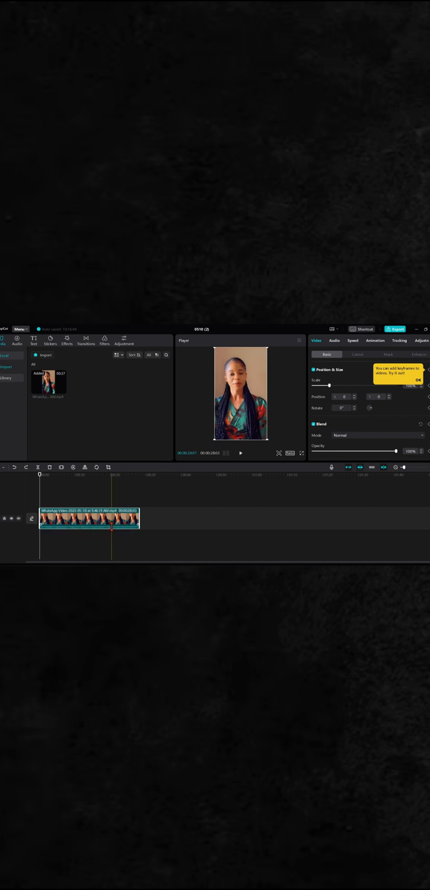
- Separate the timeline clip's audio onto its own track via Separate audio
{"action": "right_click", "coordinate": [88, 518]}
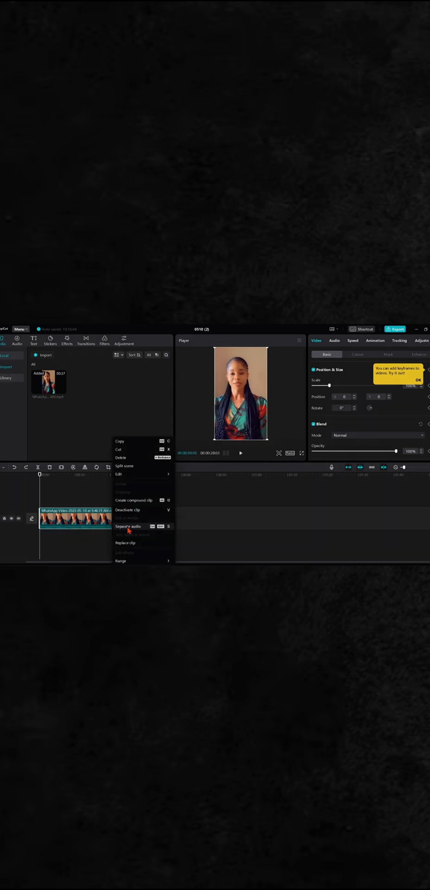
{"action": "left_click", "coordinate": [128, 527]}
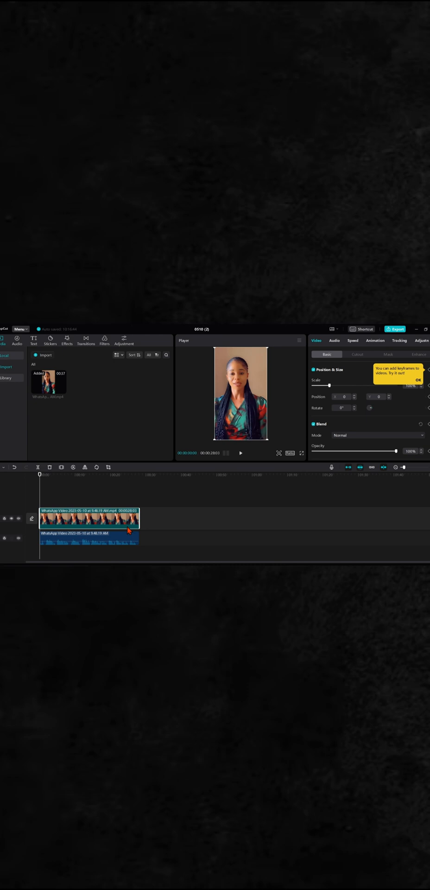